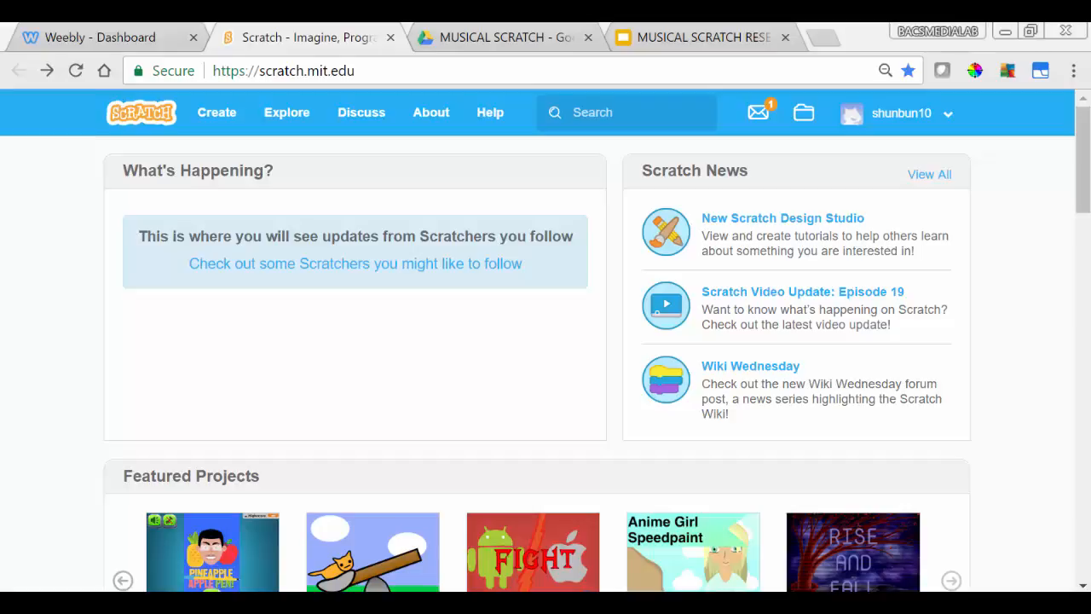
mouse_move(217, 111)
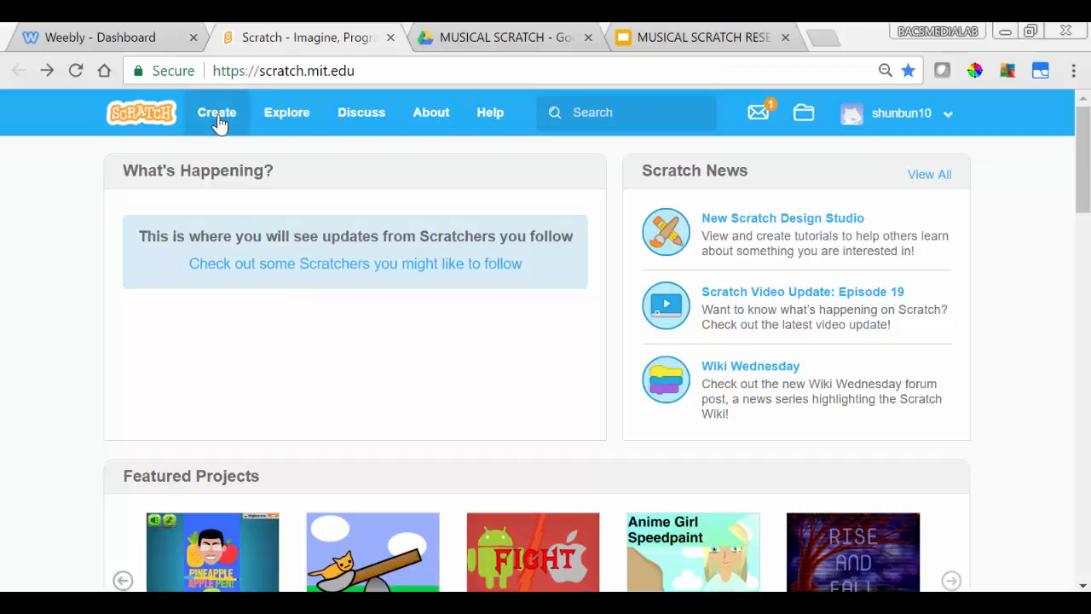
Step: Start a new project via Create on the Scratch home page
click(216, 111)
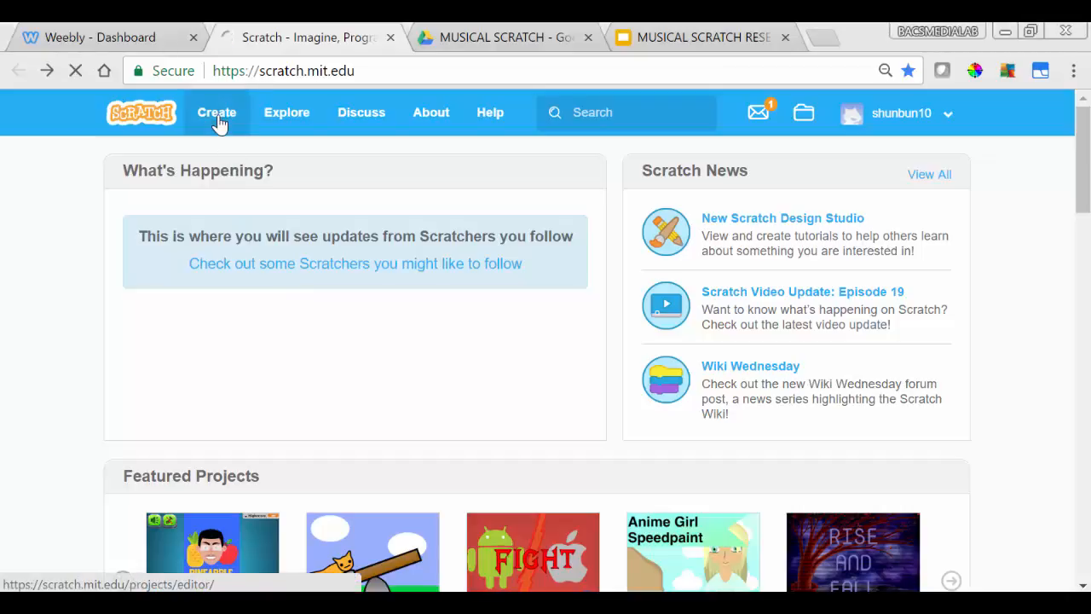
Step: Title the new project 'Perpetual Motion'
click(217, 111)
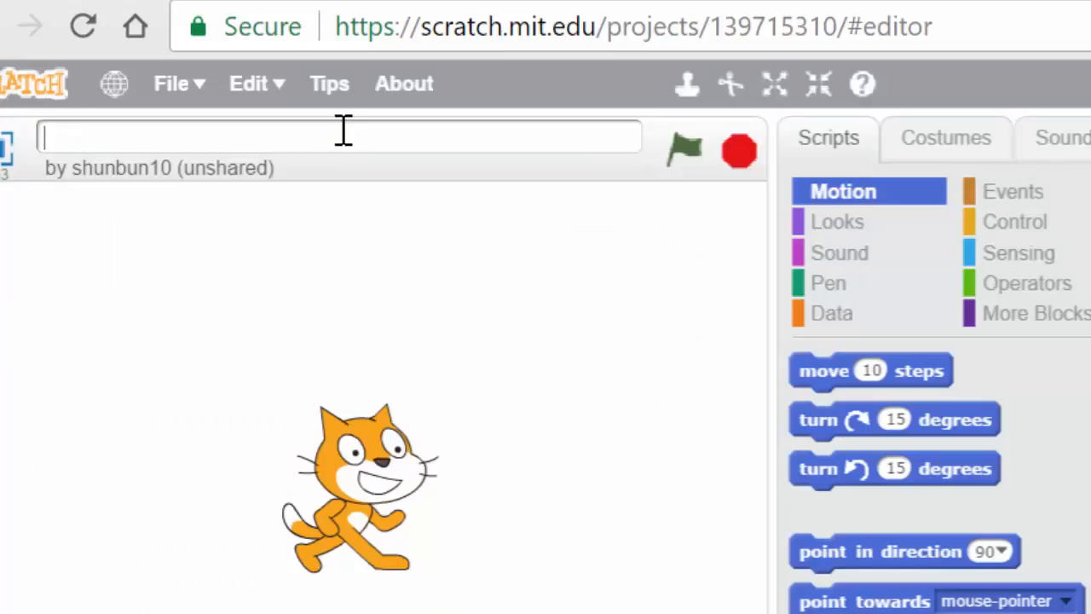
text(Perpetual Motion)
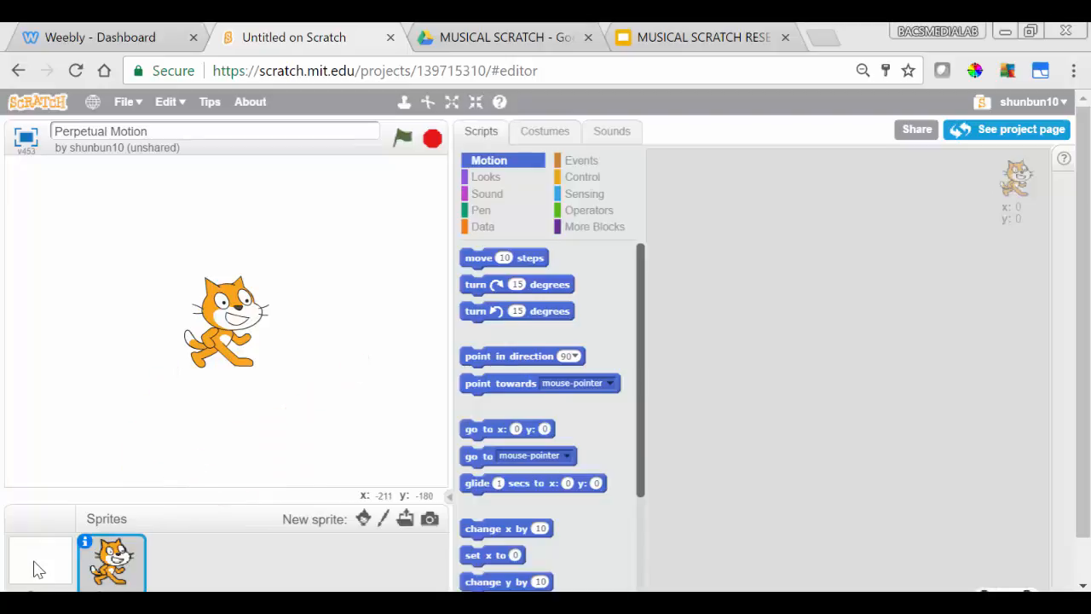
Step: Select the Stage, view its Sounds, and test record, stop and play on the pop sound
click(39, 561)
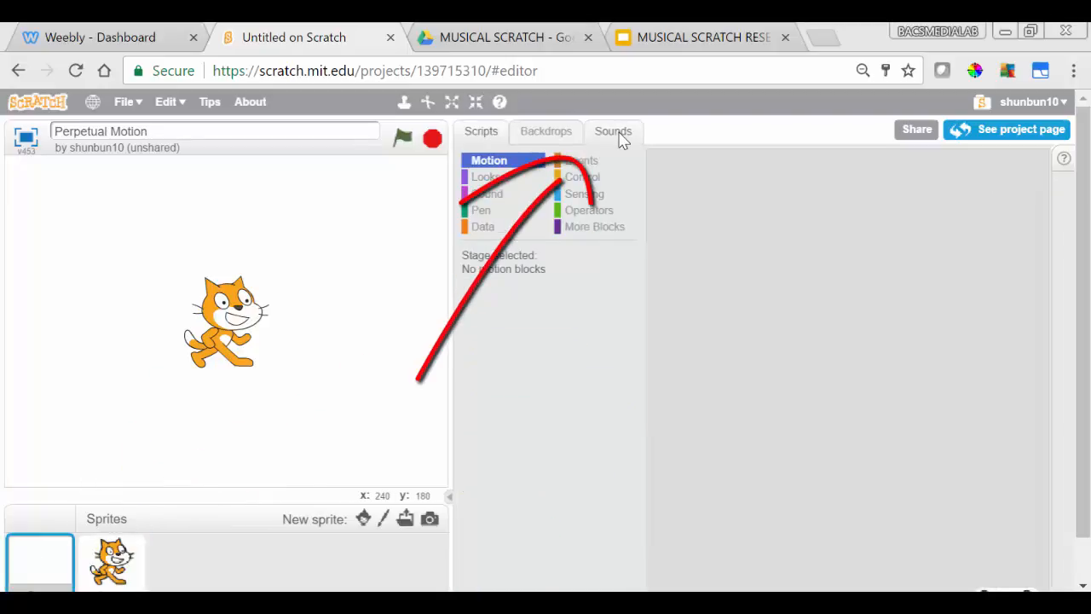
click(613, 130)
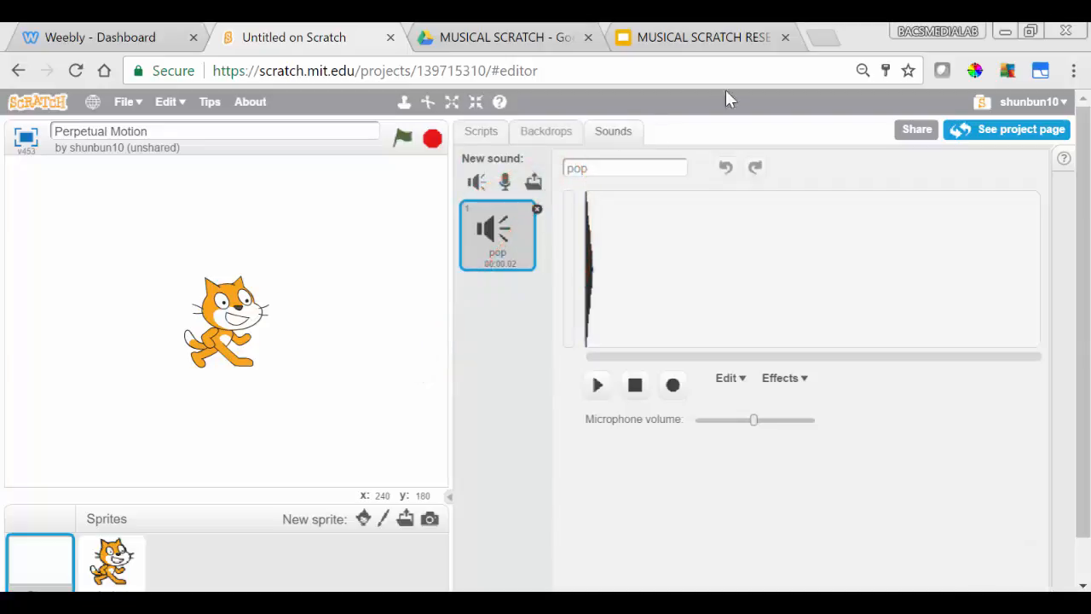
click(672, 384)
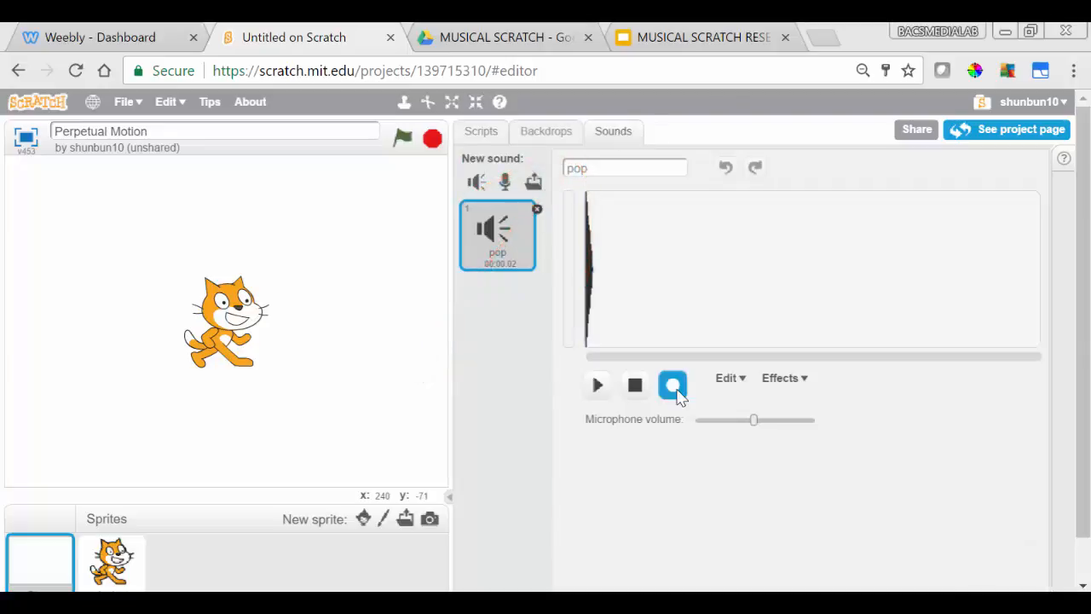
click(673, 386)
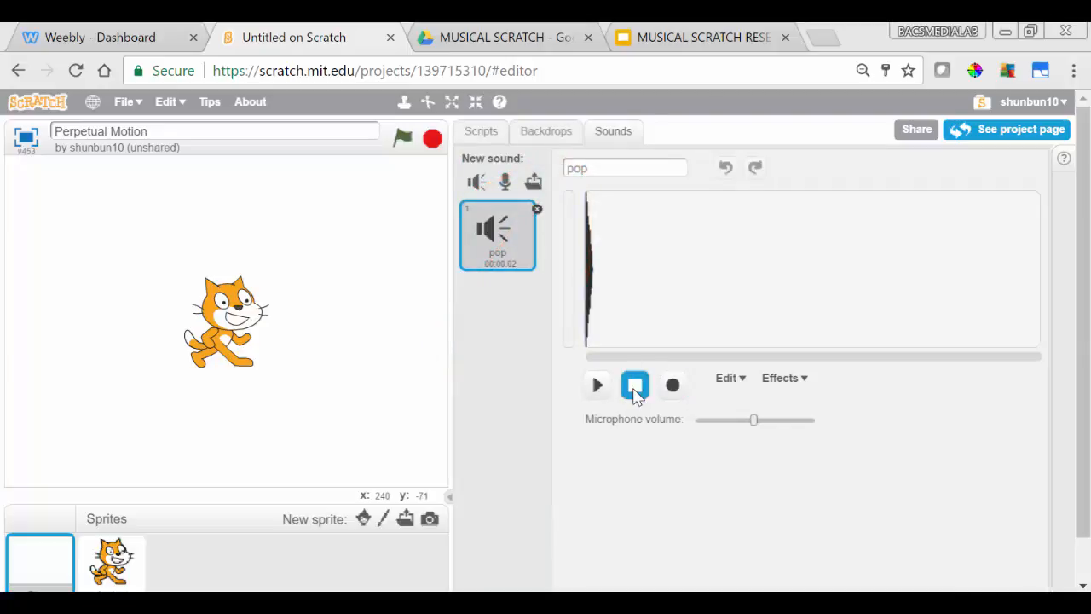
click(597, 384)
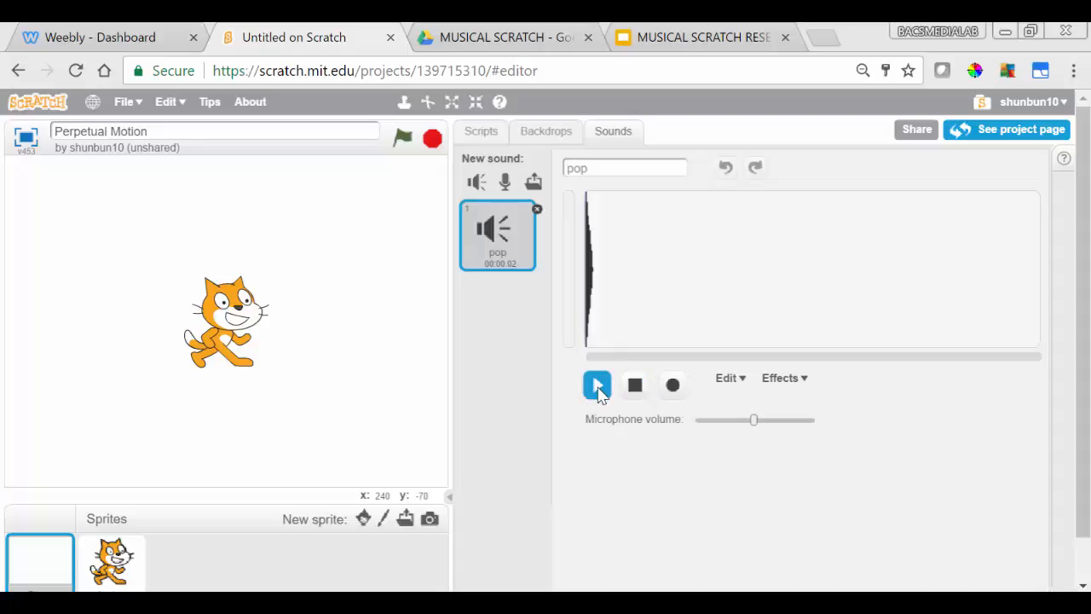
mouse_move(504, 182)
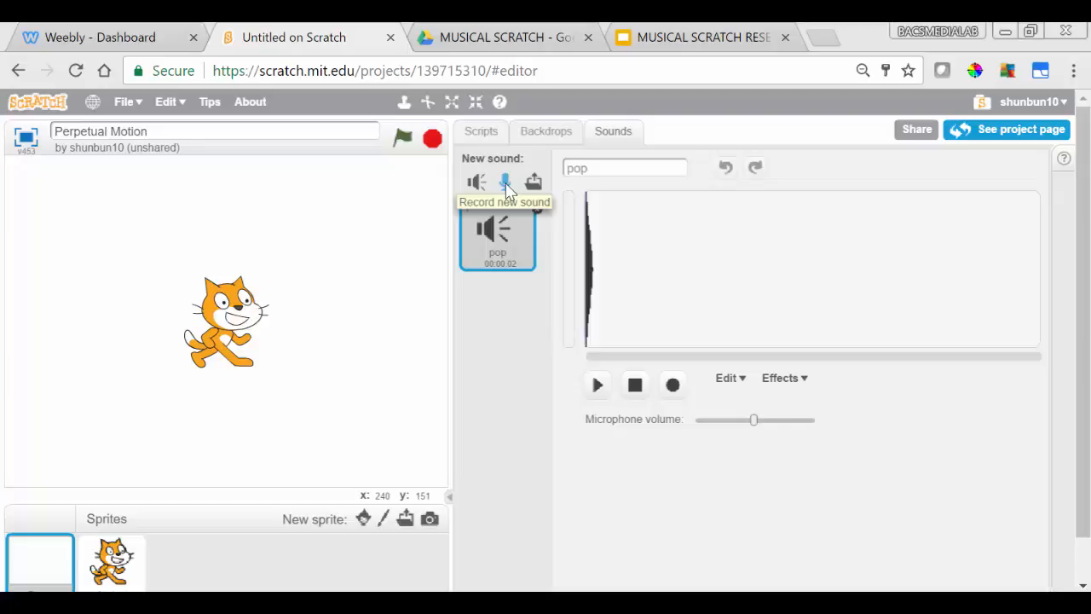
Step: Add a new recorded sound to the stage named 'Perpetual Motion 1'
click(504, 182)
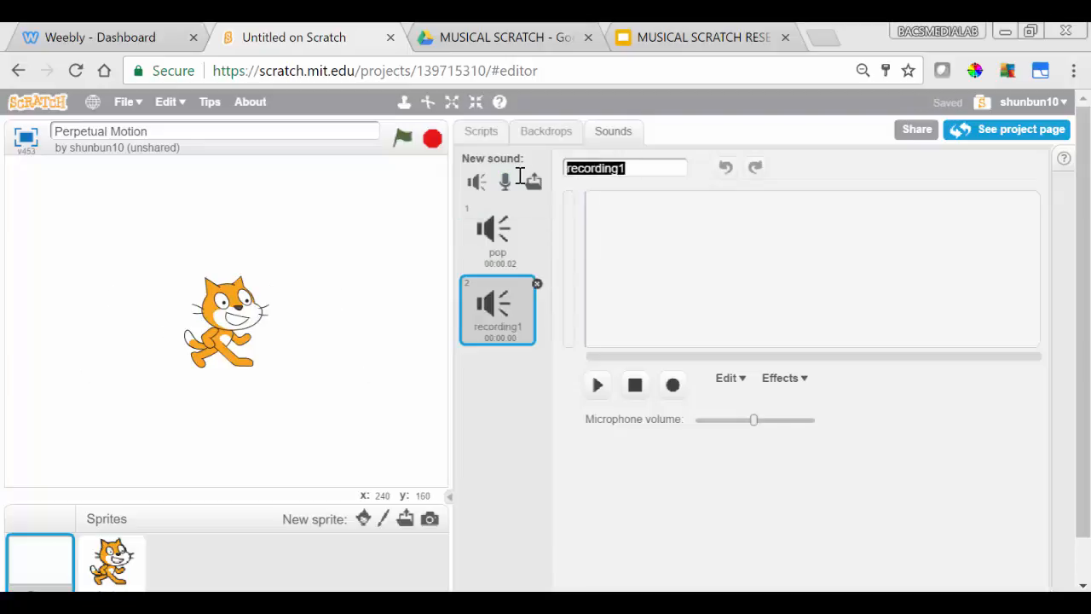
text(Perpetual Motion)
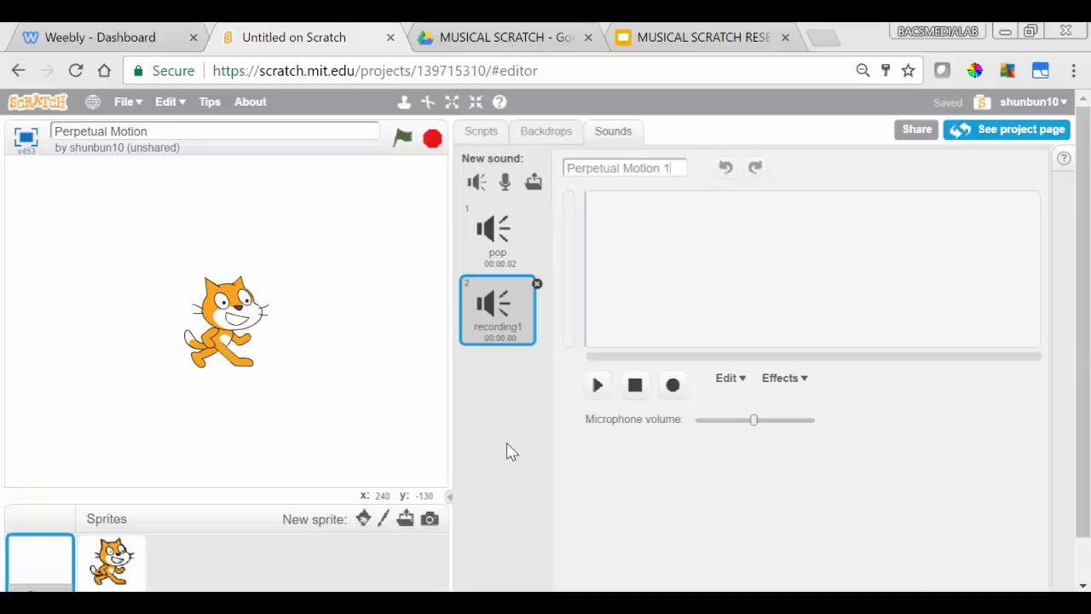
mouse_move(511, 422)
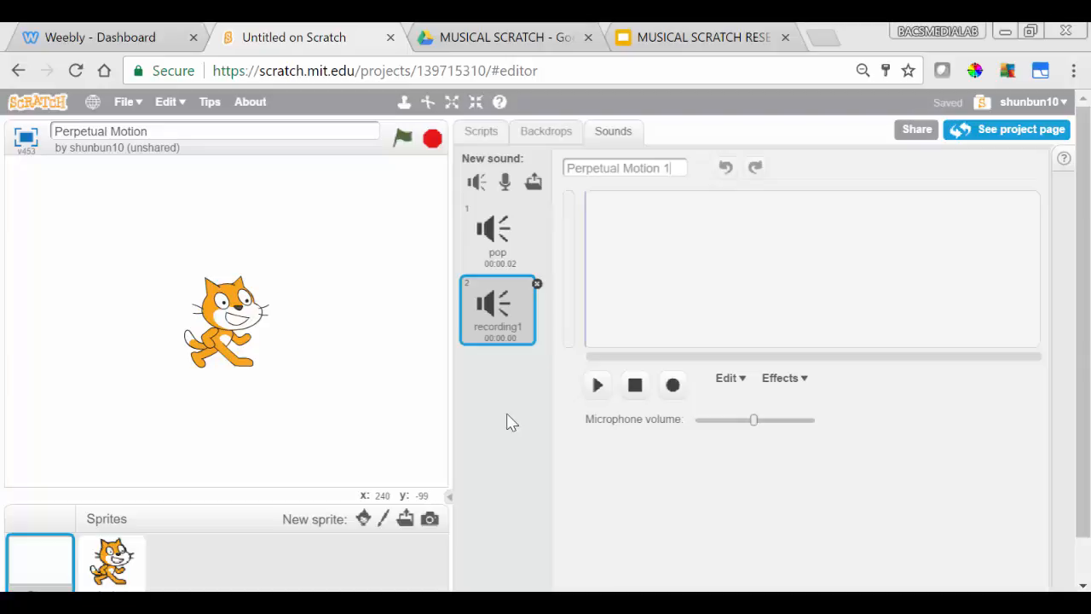
Step: Allow microphone access in Flash and the browser, capturing a silent first take
click(673, 385)
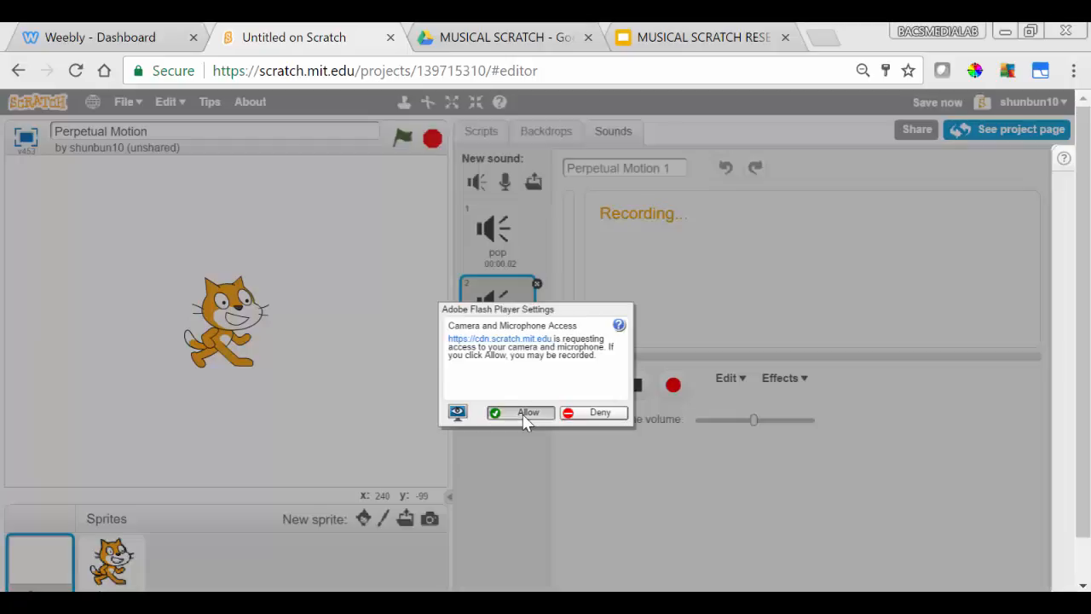
click(528, 412)
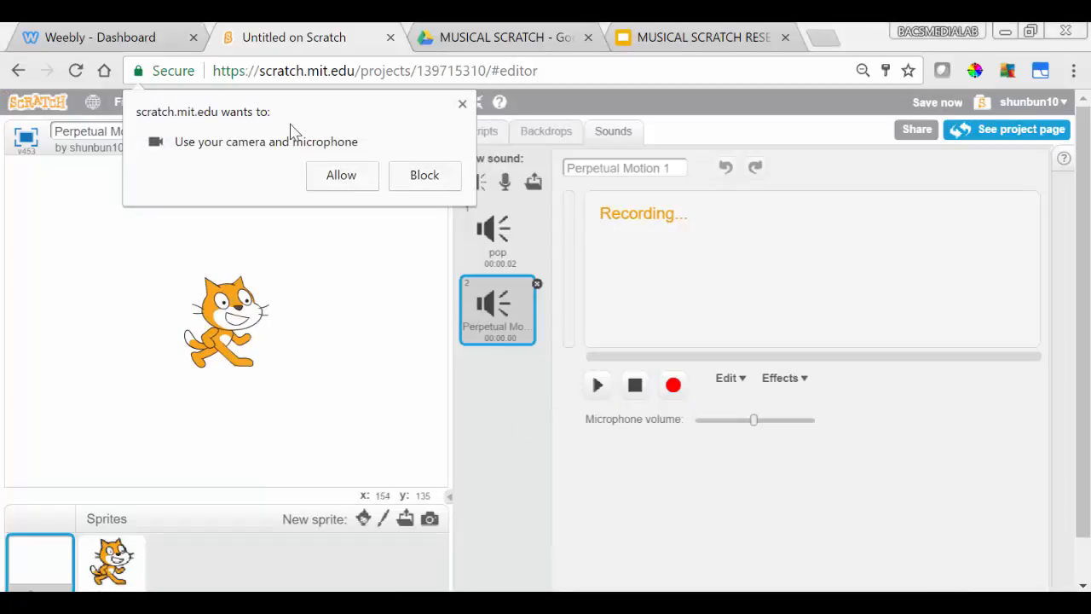
click(341, 175)
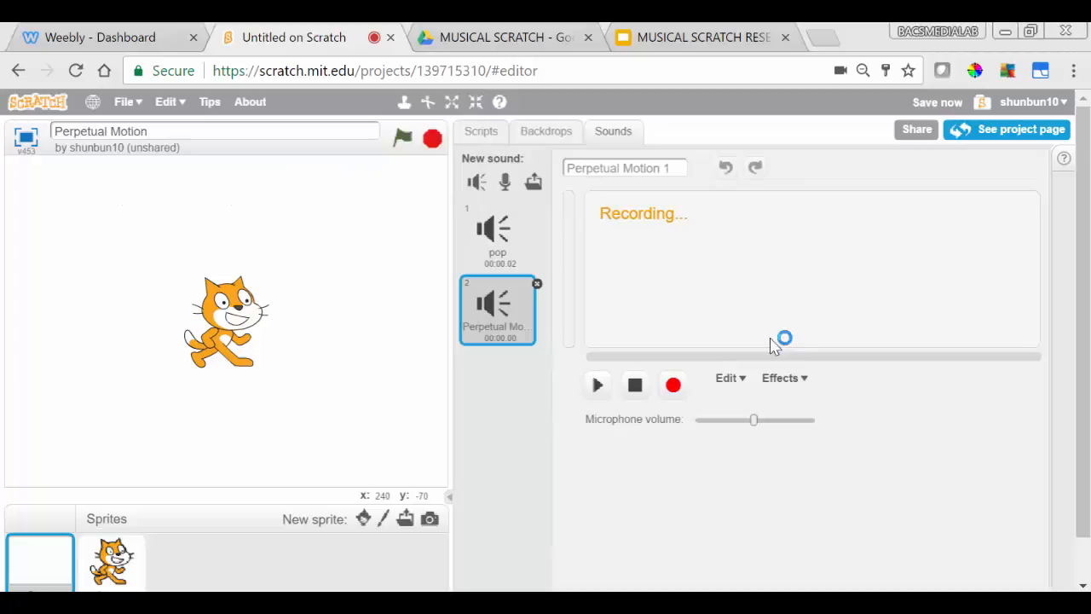
click(672, 384)
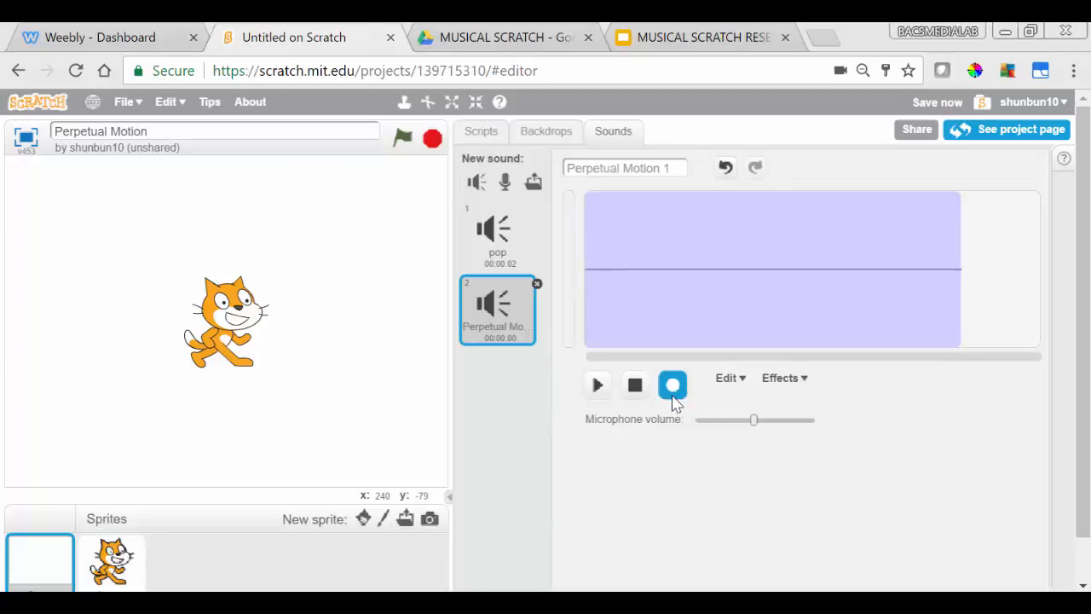
Step: Record about 30 seconds of audio into 'Perpetual Motion 1' and stop
click(673, 384)
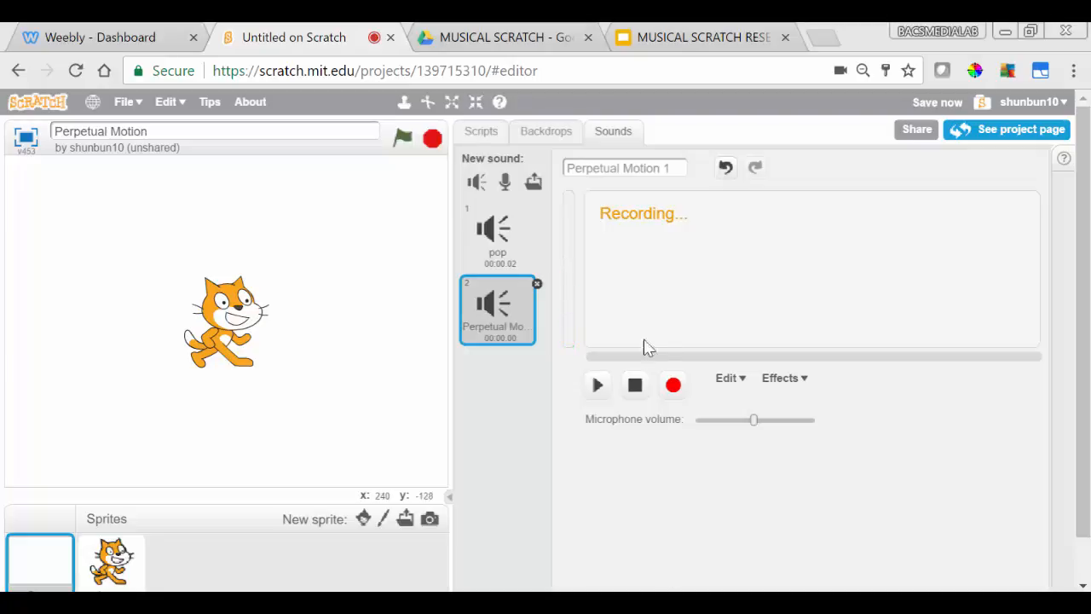
click(635, 385)
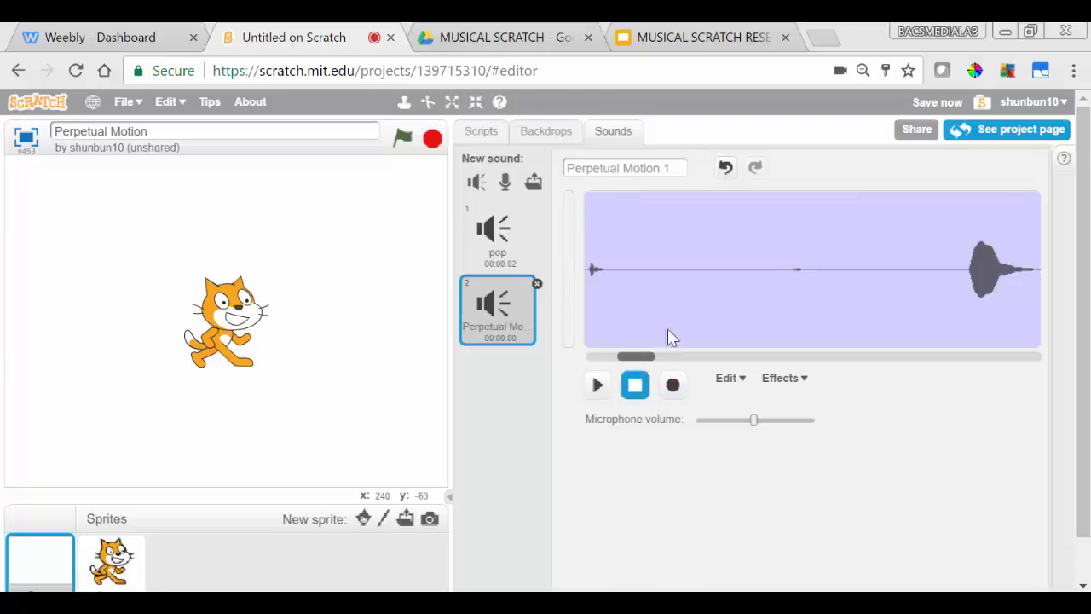